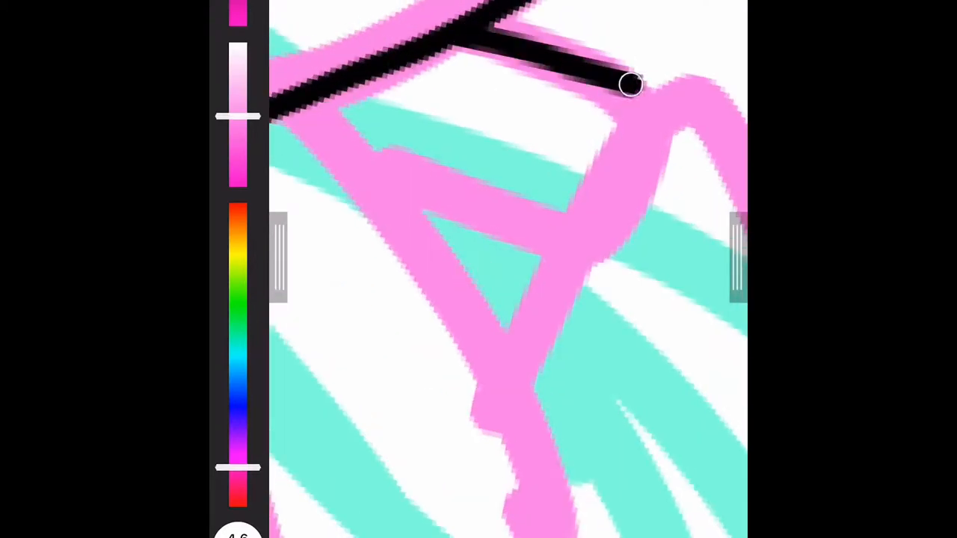
Step: Trace a long curved black outline stroke along the edge of the pink shape
{"action": "left_click_drag", "start_coordinate": [631, 86], "coordinate": [501, 482]}
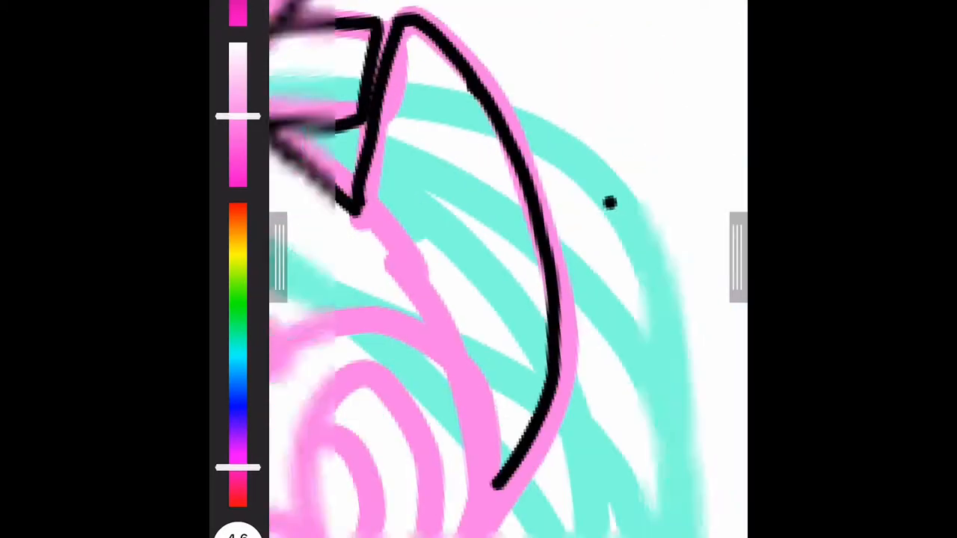